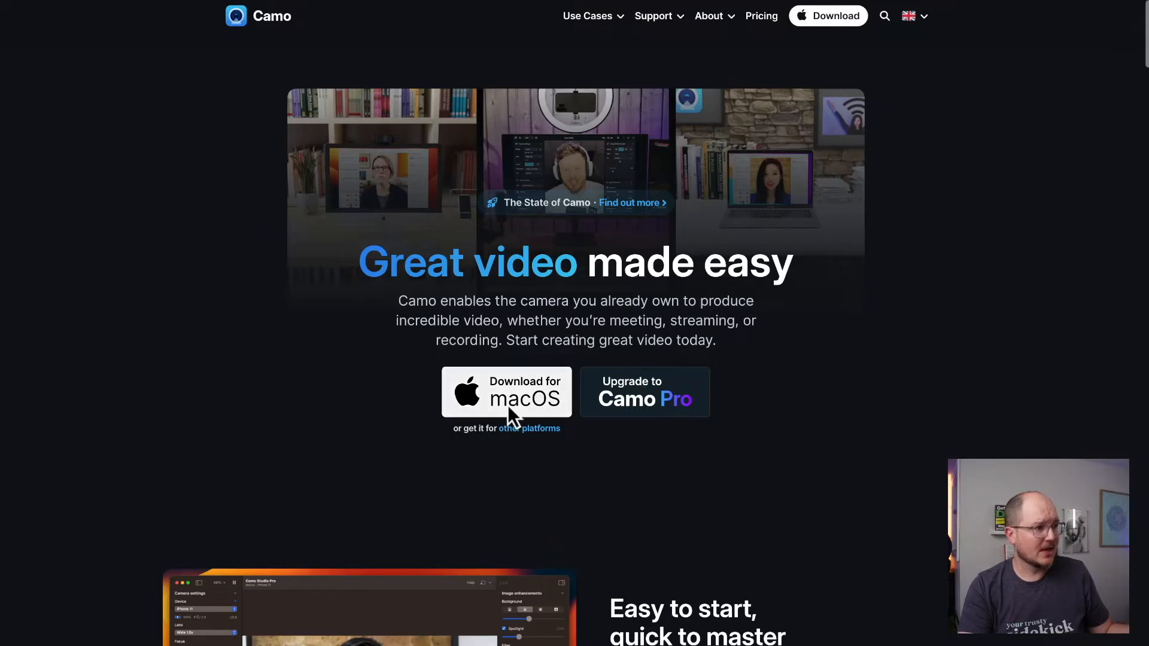
- Download the macOS version of Camo from the Camo homepage
click(506, 392)
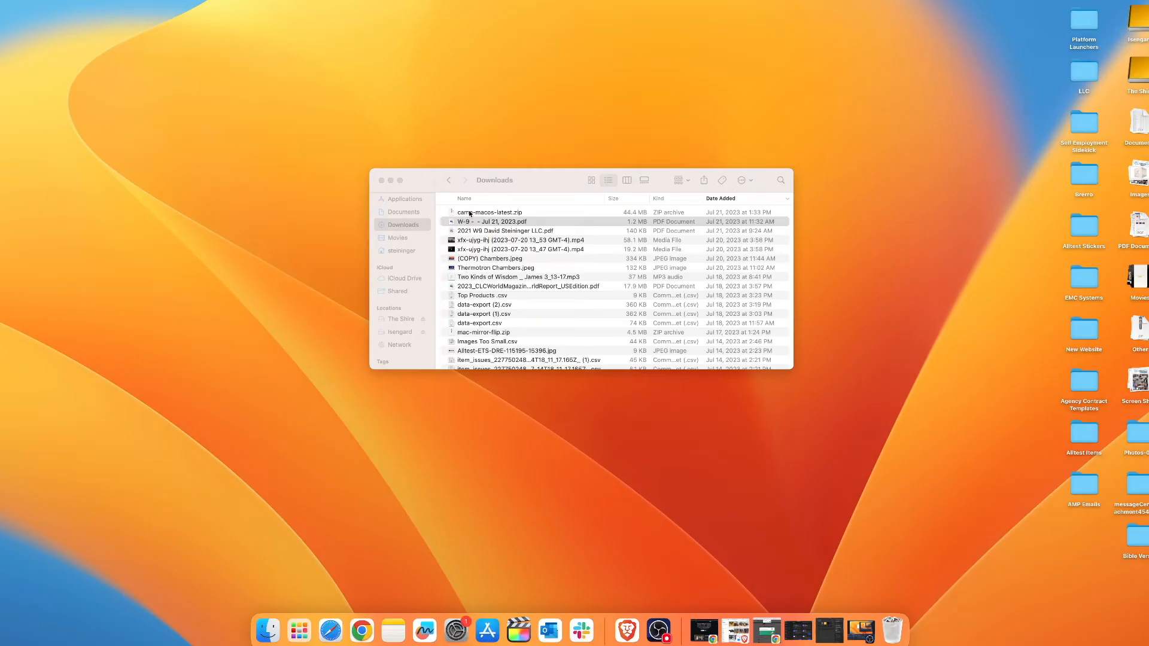
- Extract camo-macos-latest.zip in Downloads to get the Camo Studio app
double_click(489, 211)
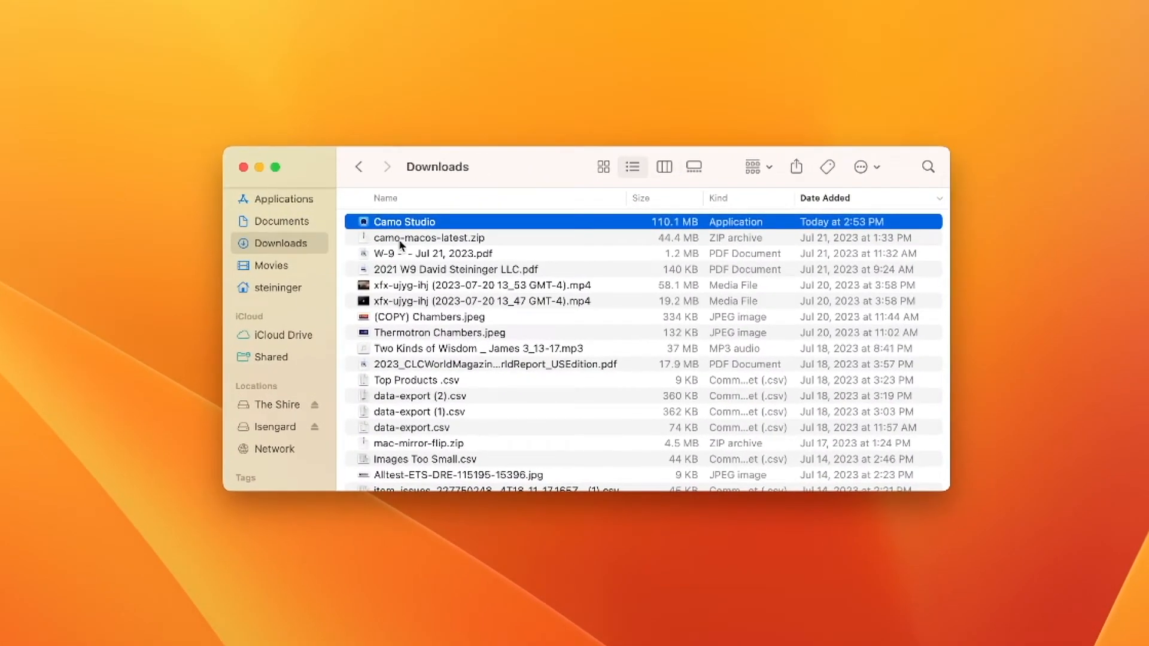
mouse_move(381, 228)
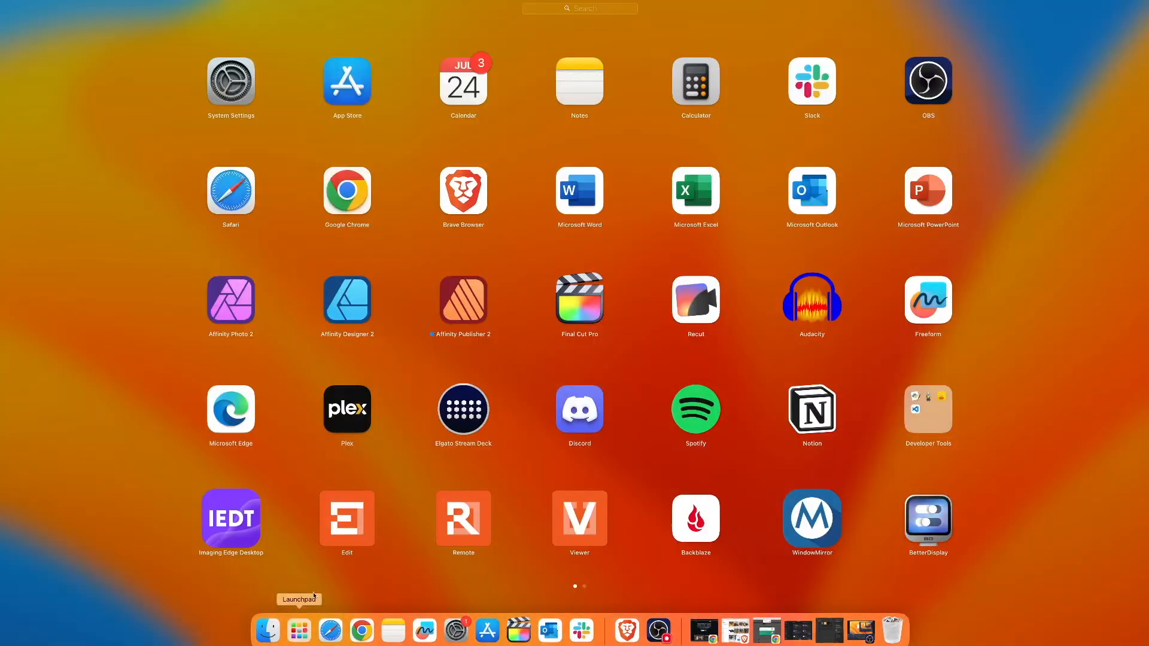
- Launch Camo Studio past the Gatekeeper prompt and dismiss the System Extension Blocked alert
scroll(left, 3)
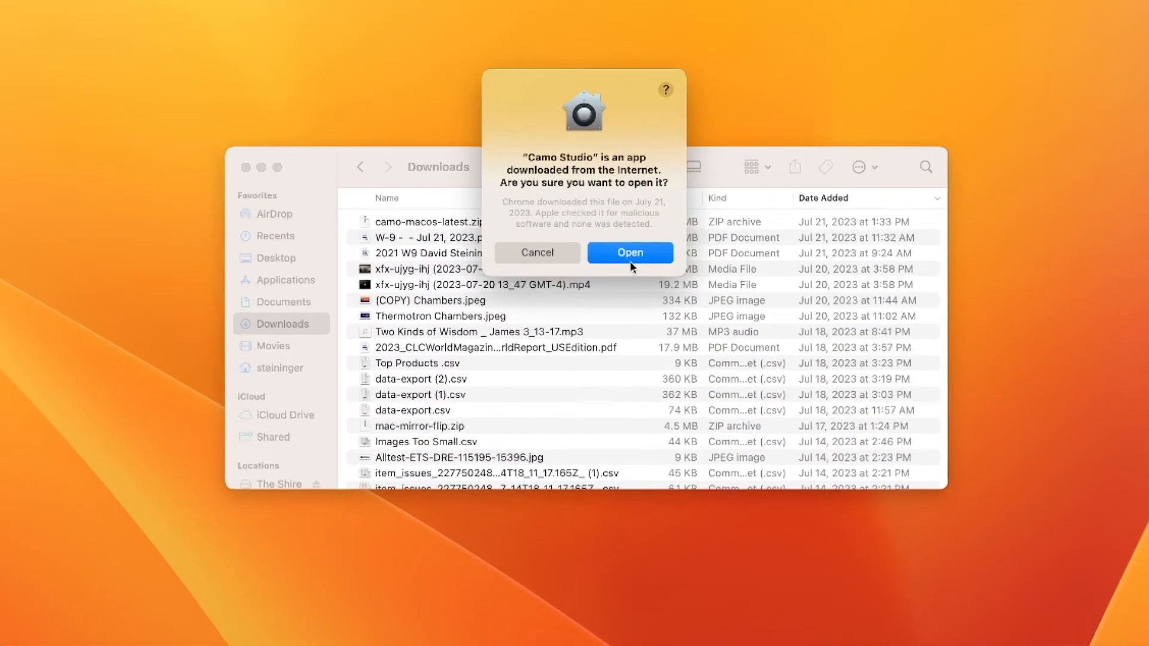
click(629, 252)
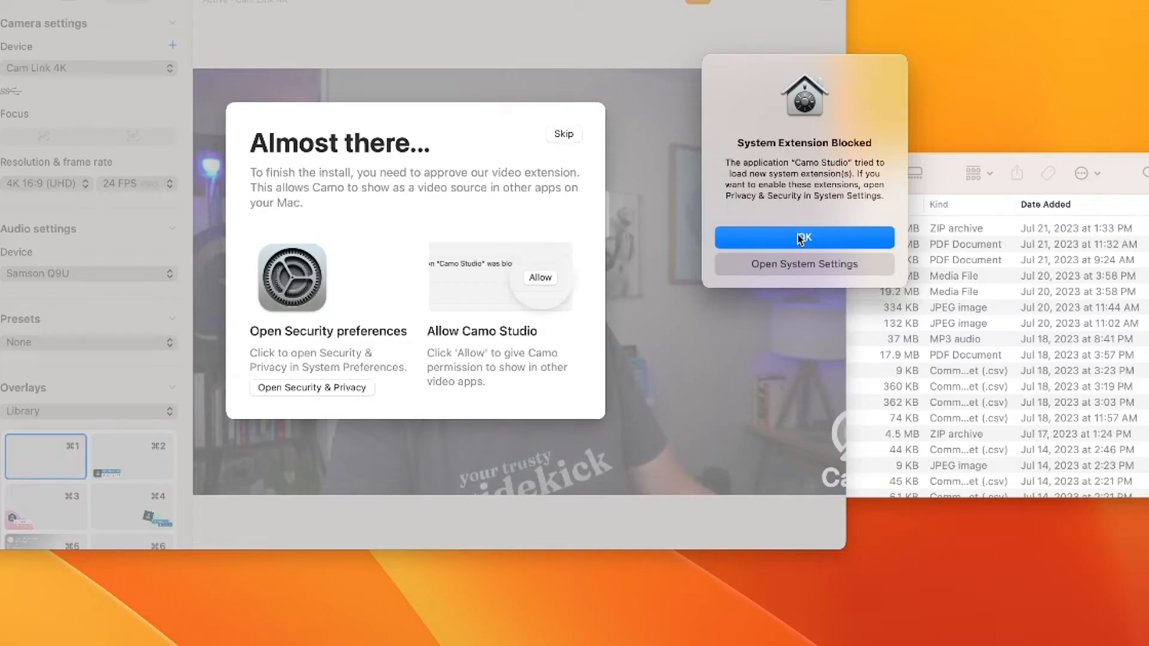
click(803, 237)
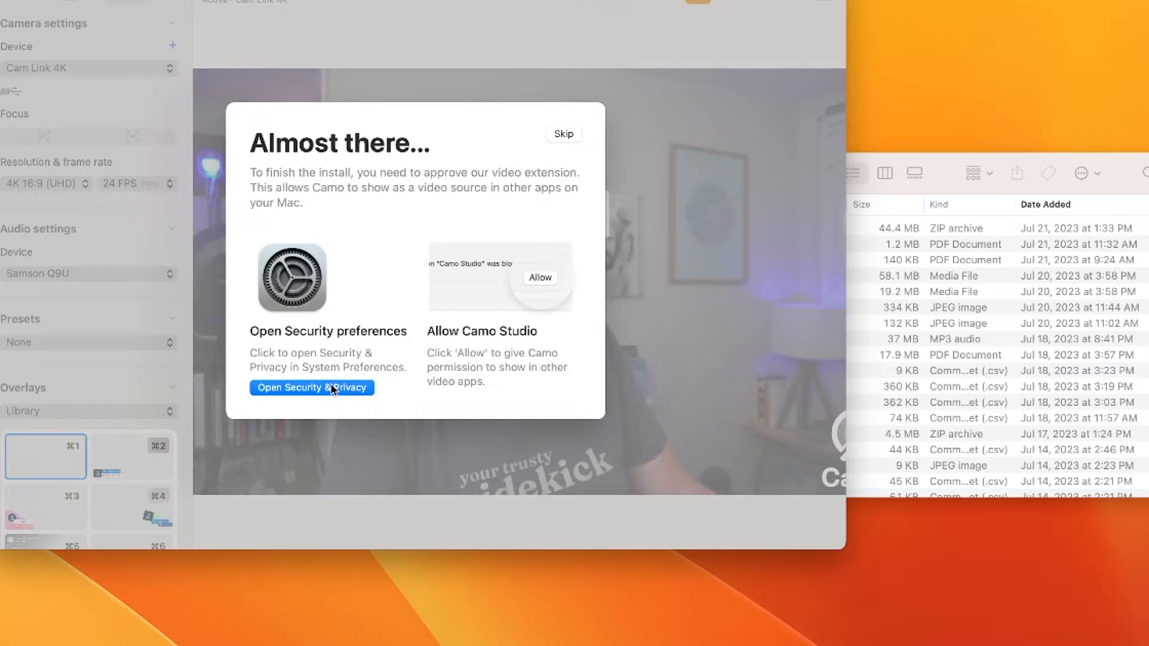
mouse_move(541, 397)
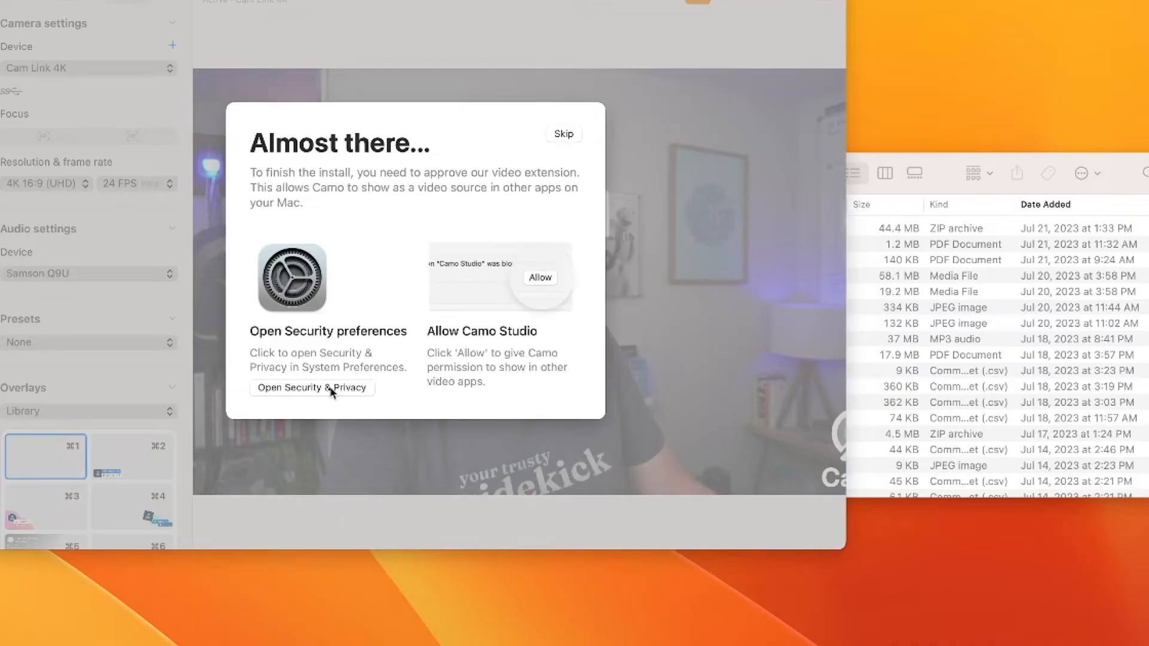
- Allow Camo Studio's blocked system software in Privacy & Security, authorising with the password
click(311, 388)
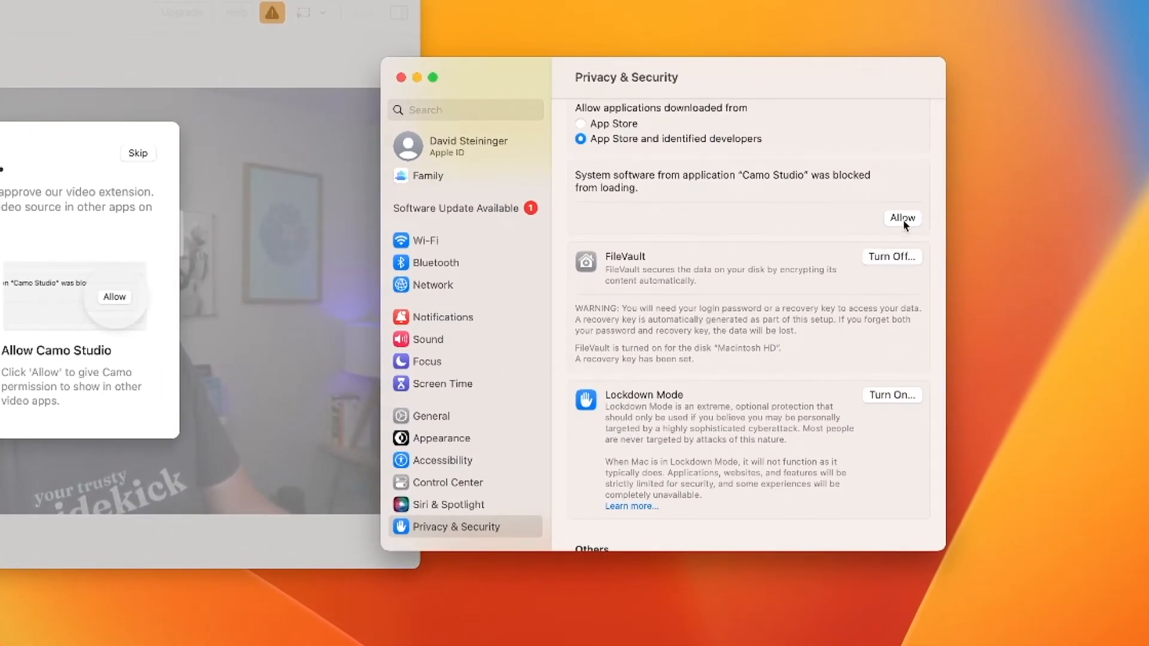
click(903, 218)
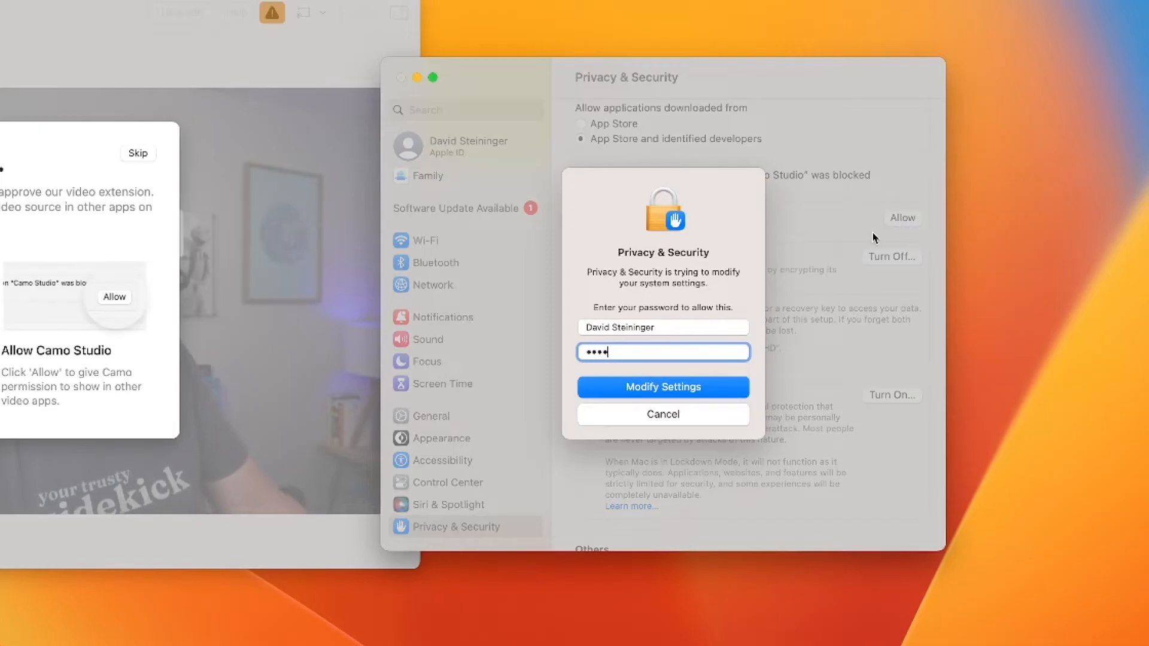
click(663, 386)
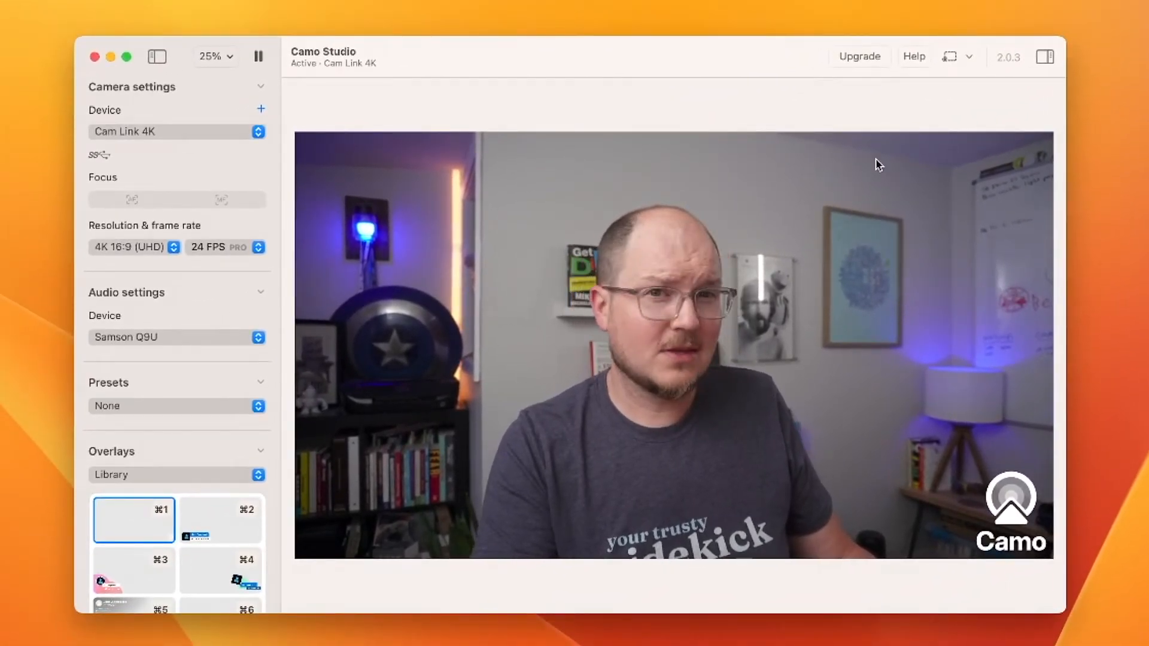
mouse_move(1028, 457)
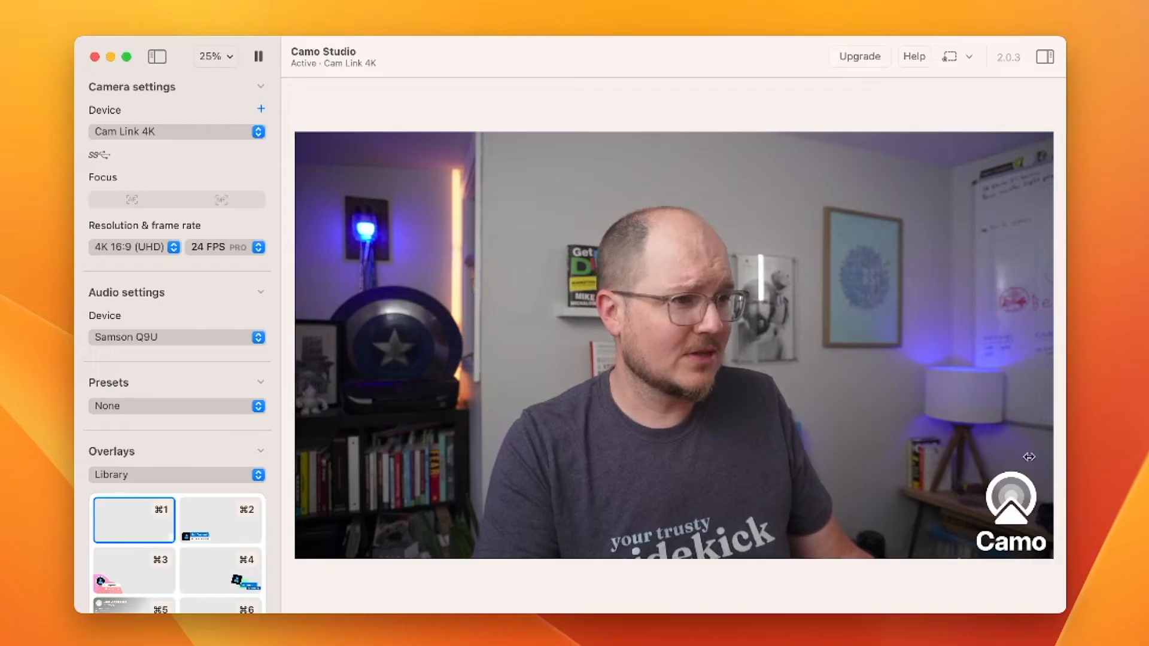
mouse_move(933, 555)
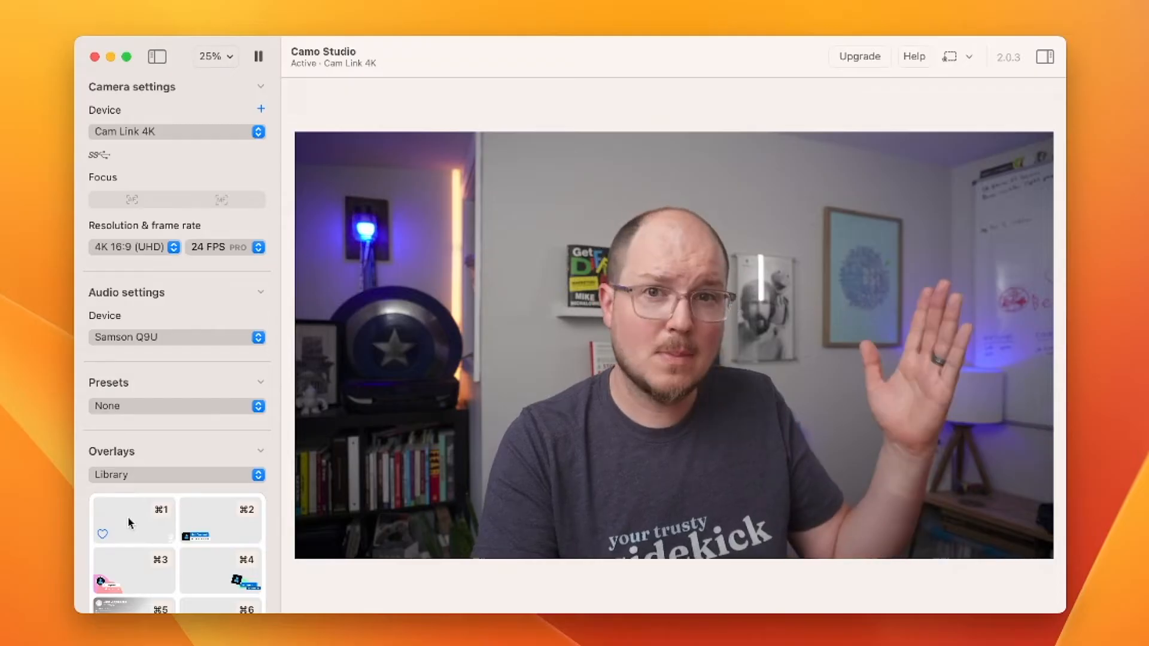
scroll(down, 3)
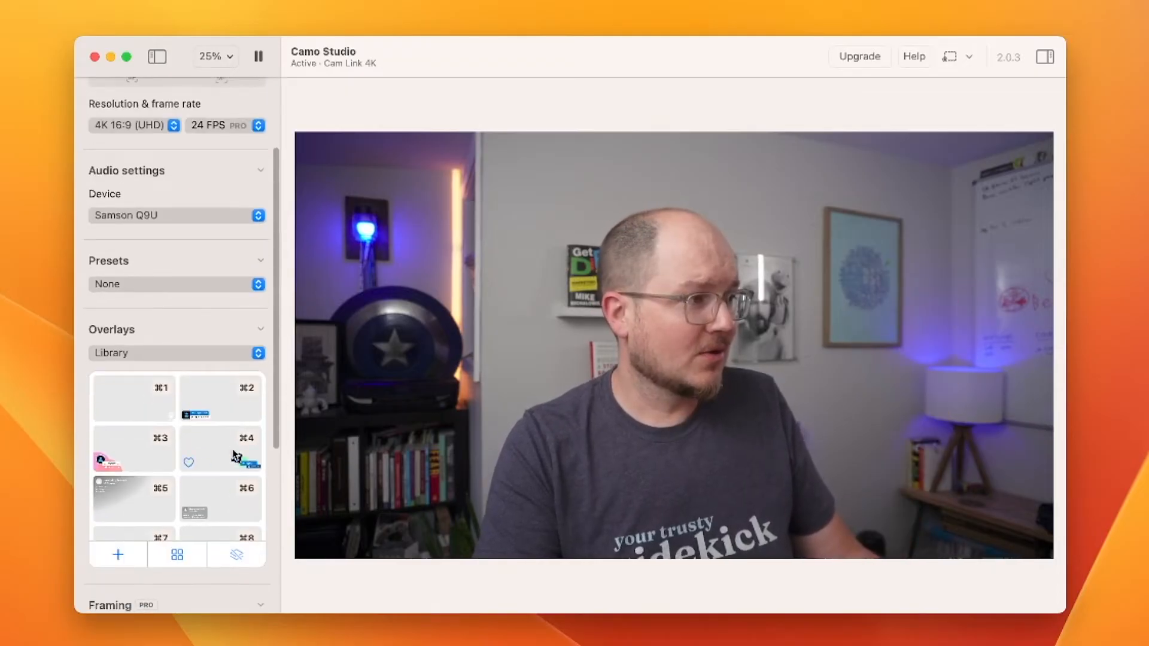
click(220, 448)
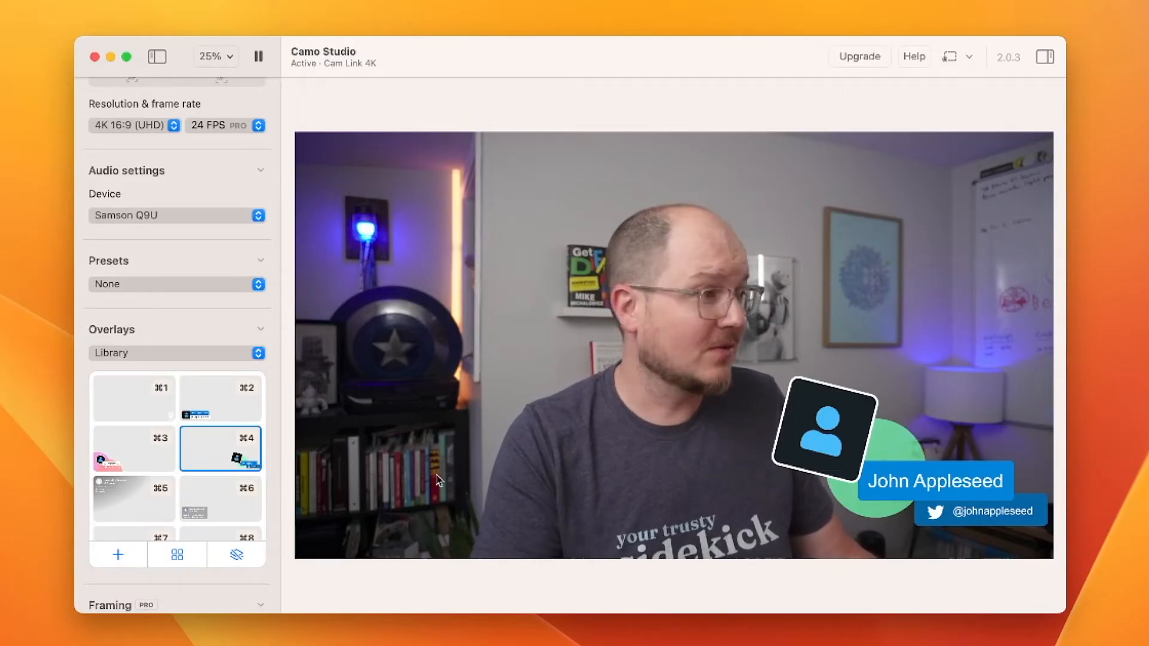
click(220, 448)
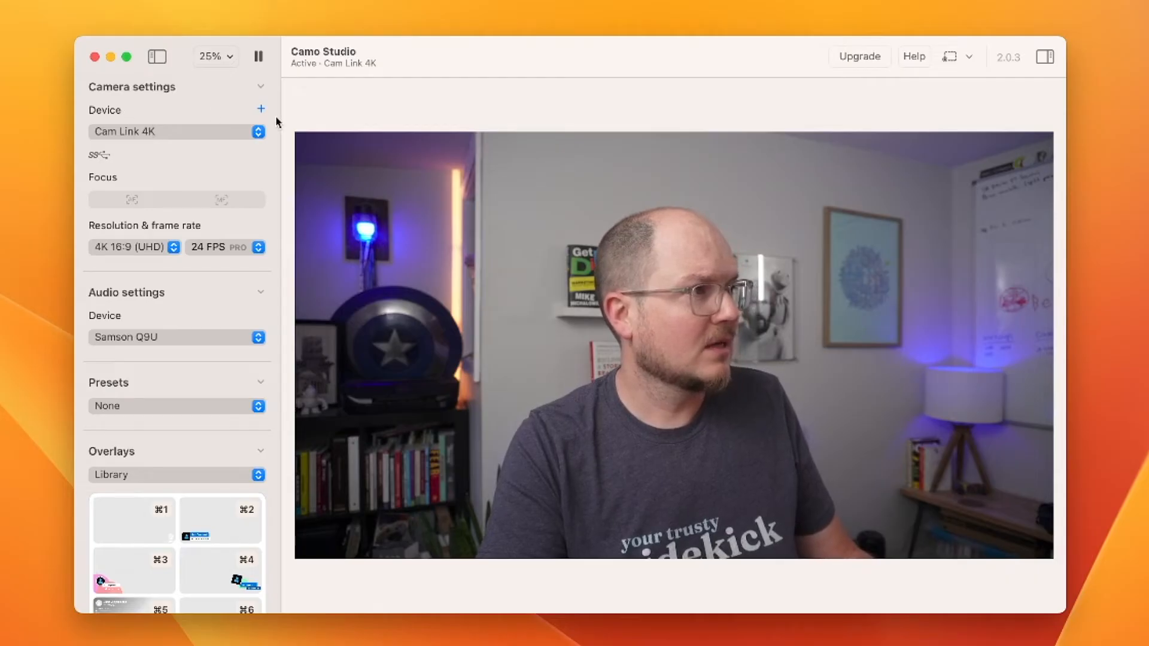
- Add a new device and grant the phone's Camo app camera access while using the app
click(260, 108)
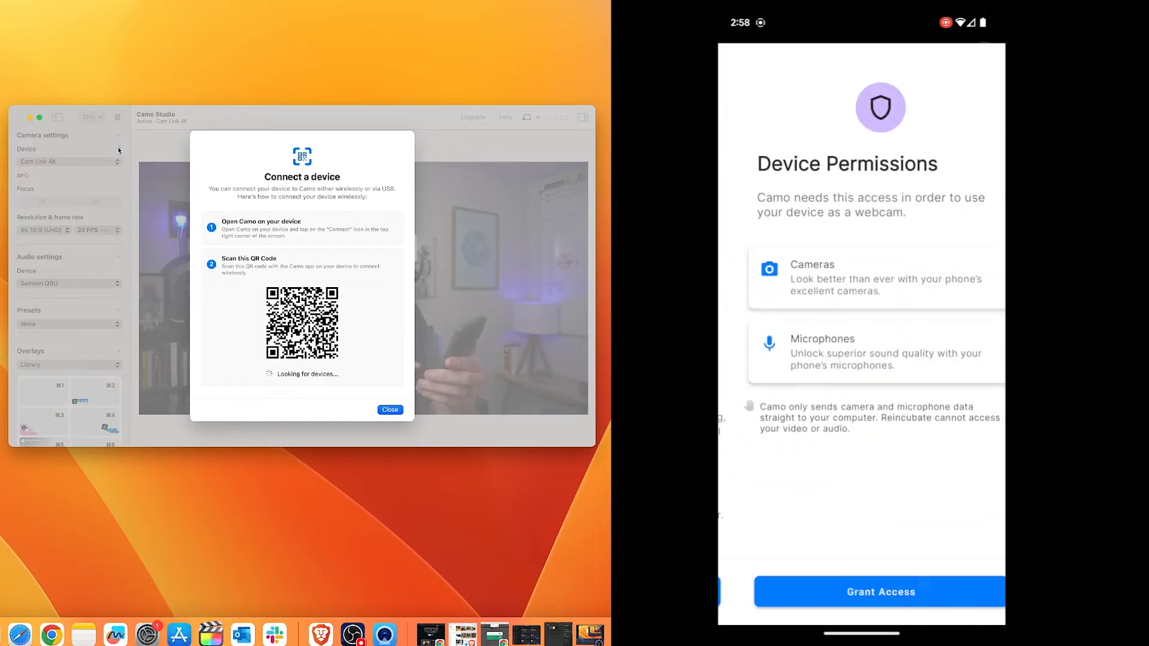
click(880, 592)
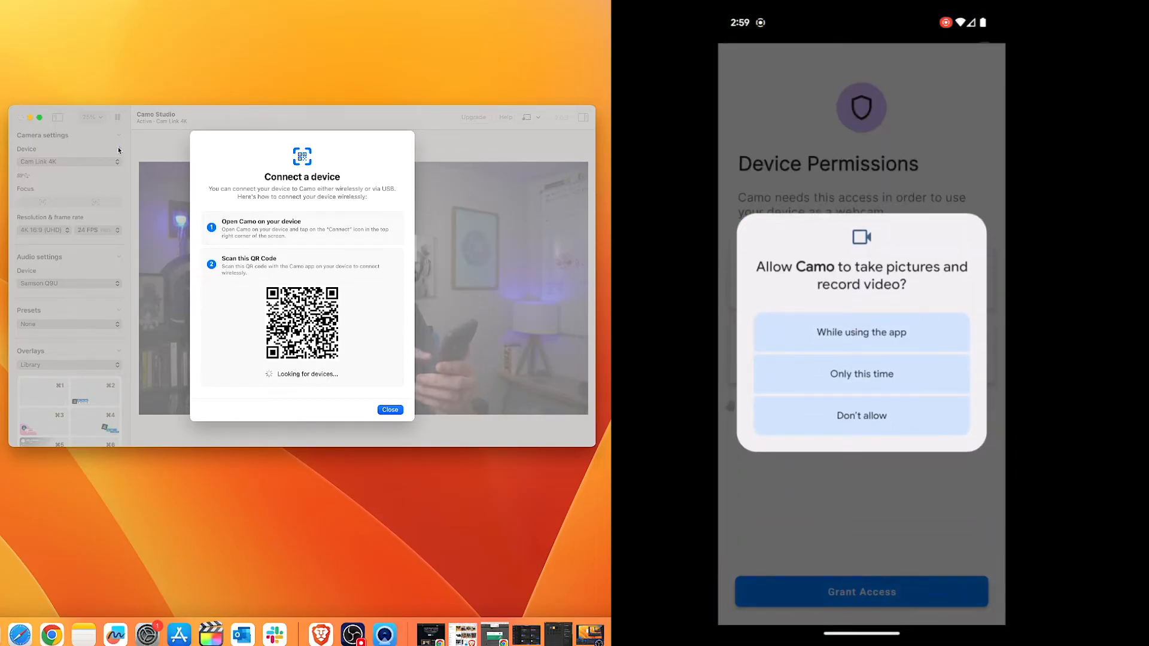
click(862, 332)
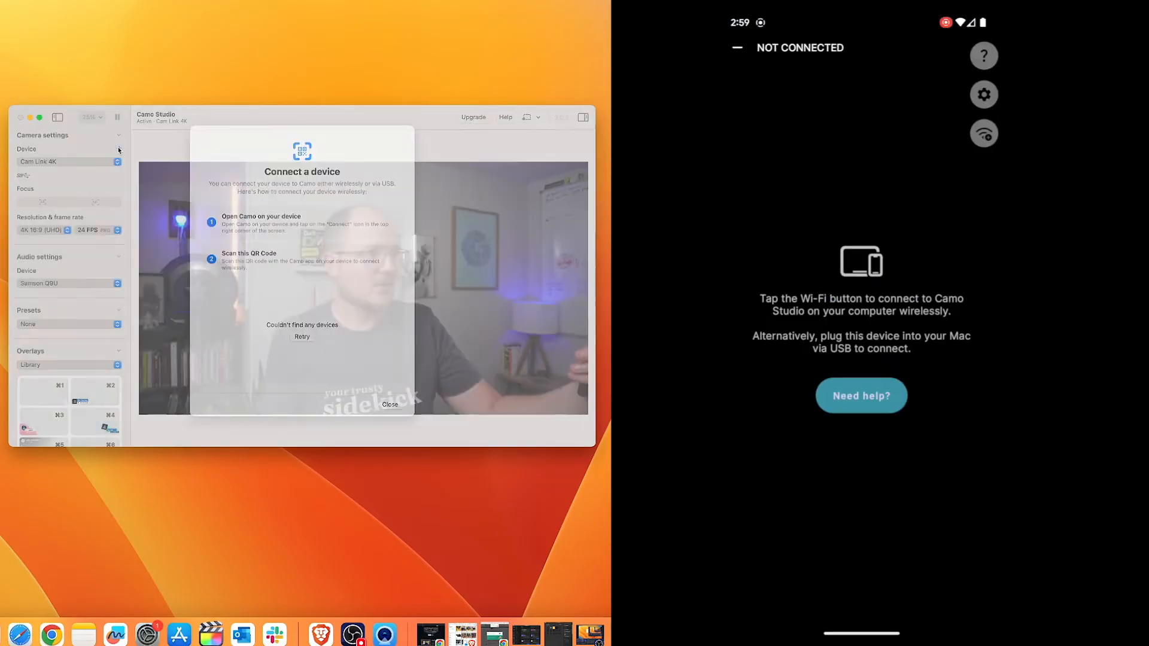
click(390, 405)
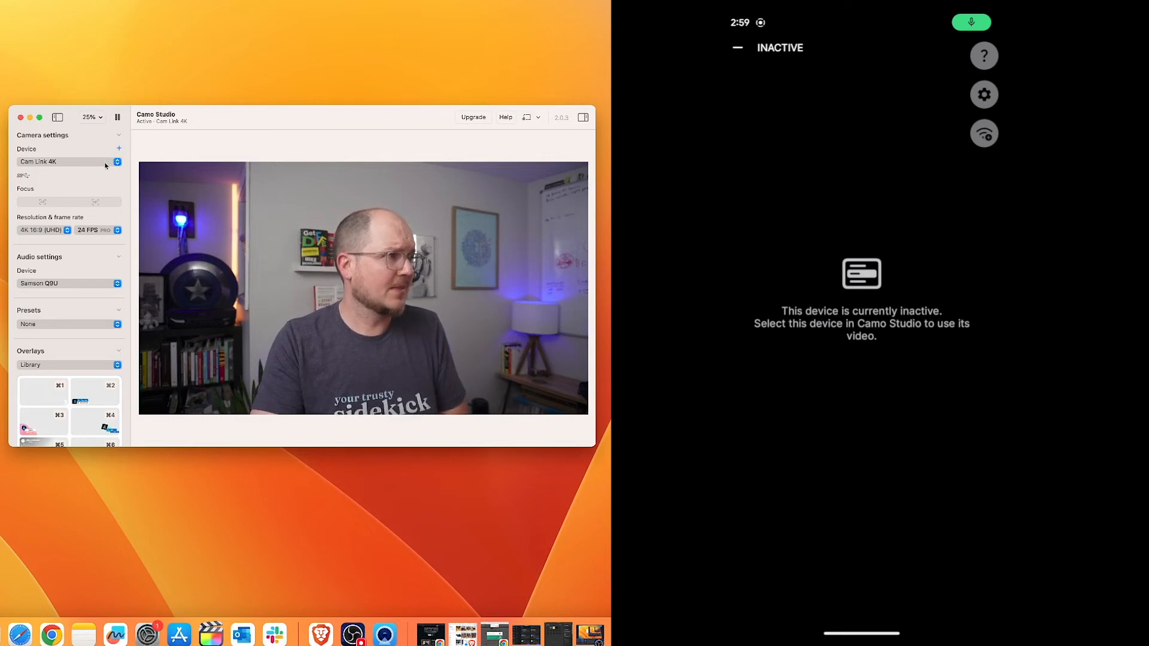
- Choose Pixel 7 as the camera device in Camo Studio's Camera settings
click(69, 162)
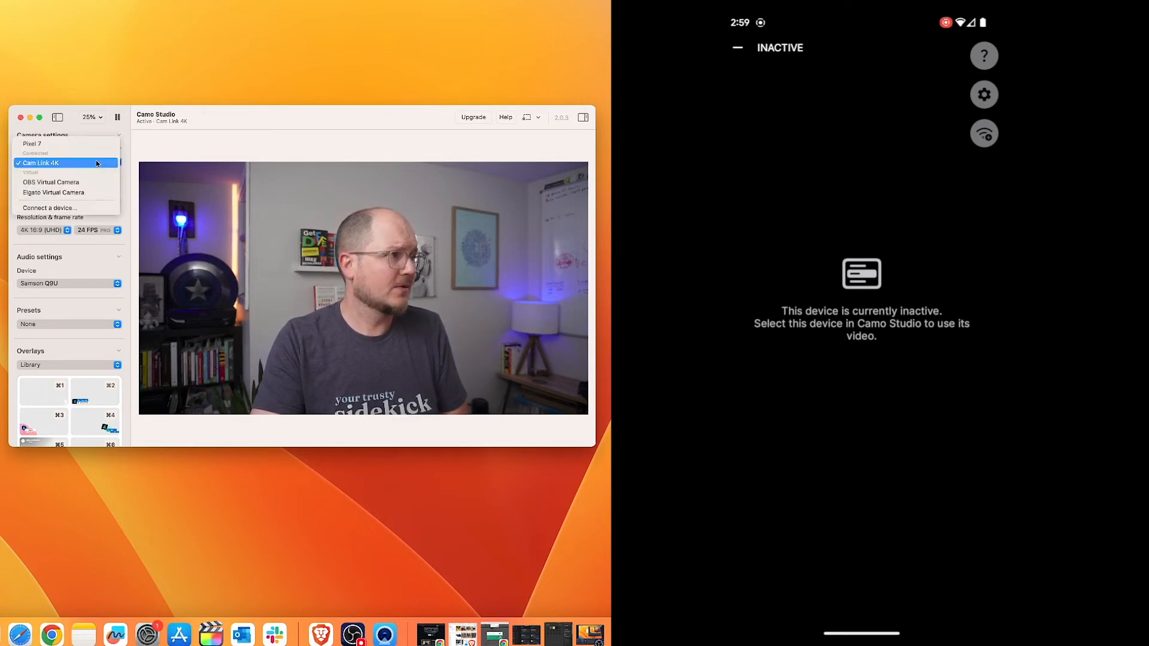
click(32, 144)
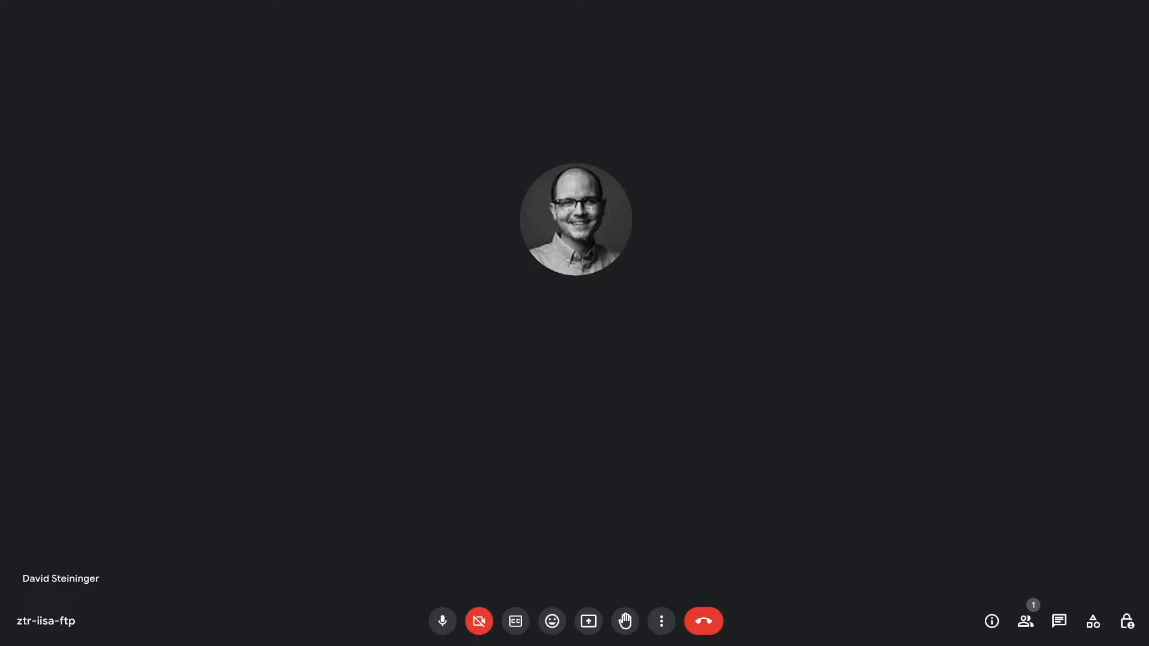
mouse_move(575, 219)
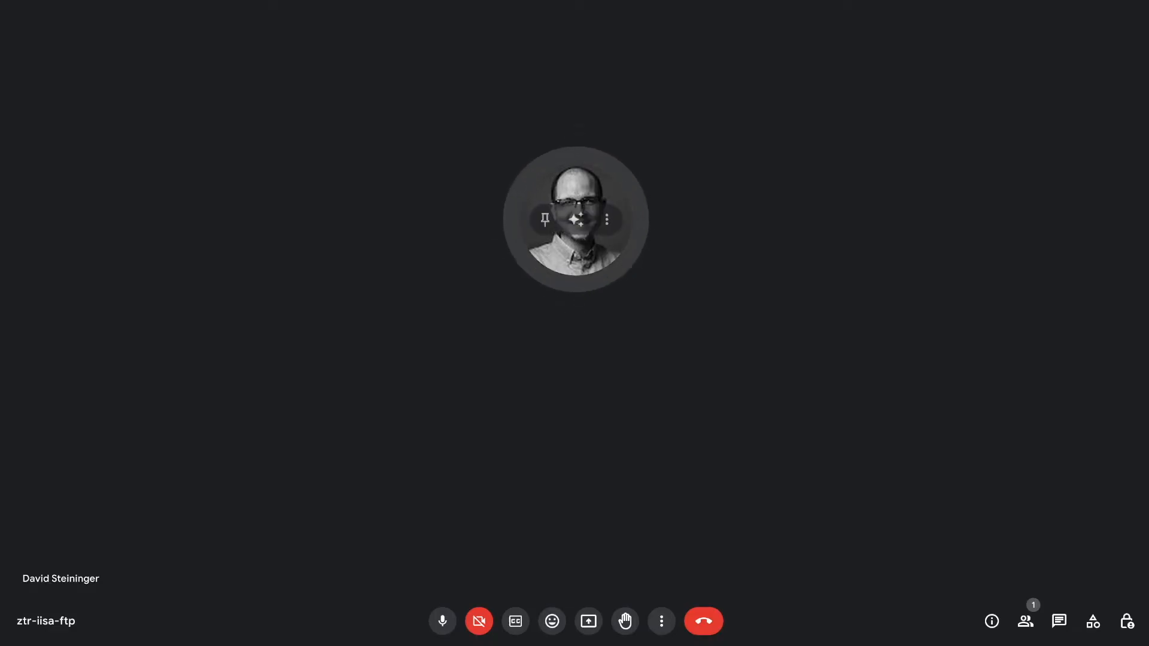
mouse_move(661, 621)
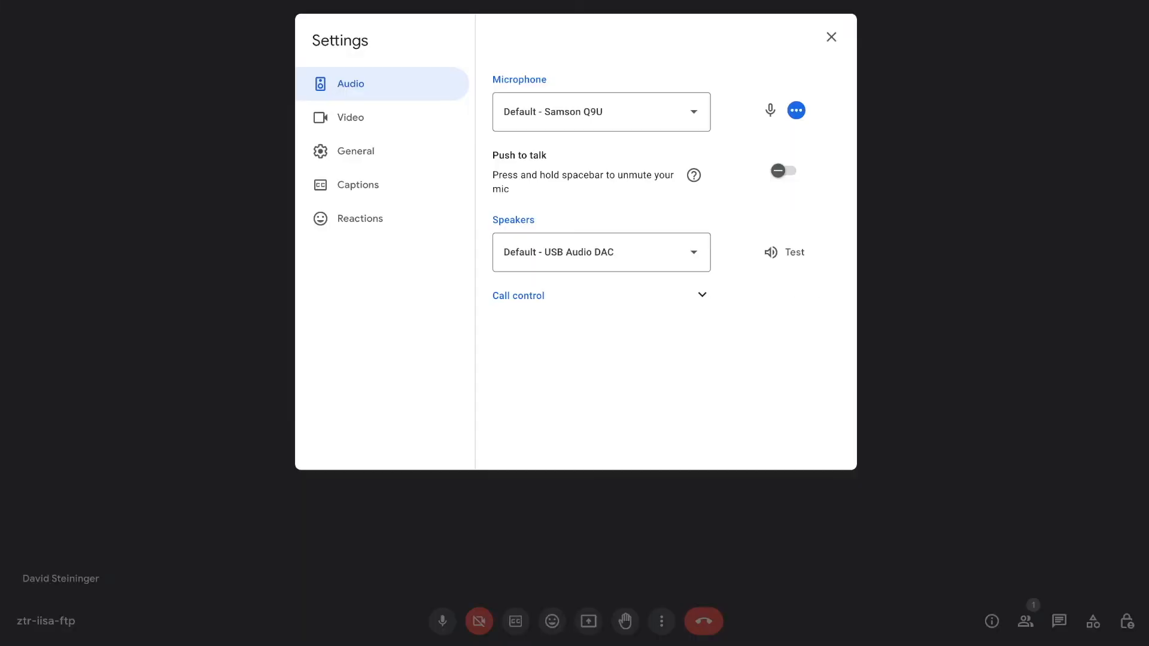
- Select Camo Camera as the camera in Google Meet's Video settings
click(350, 117)
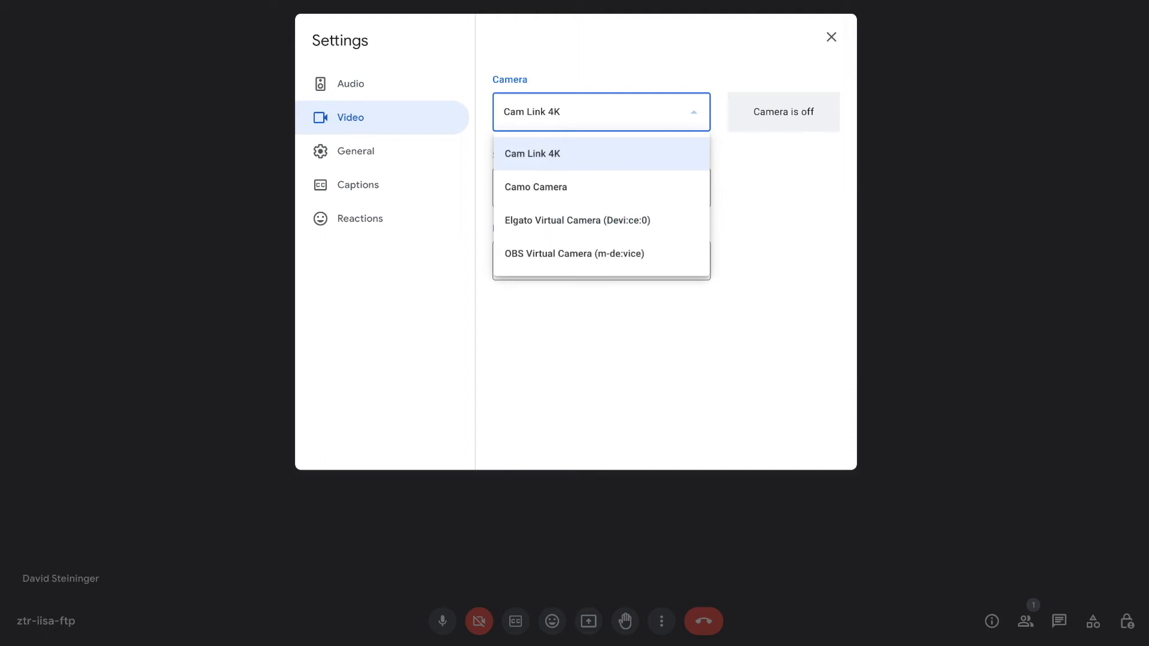
click(535, 186)
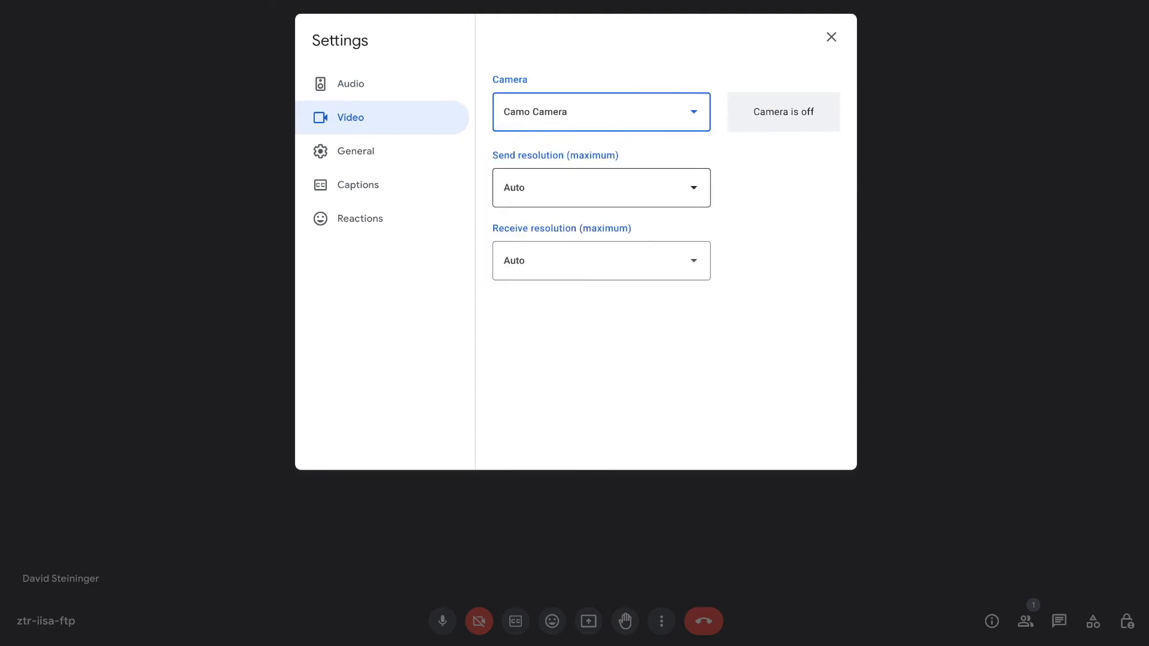